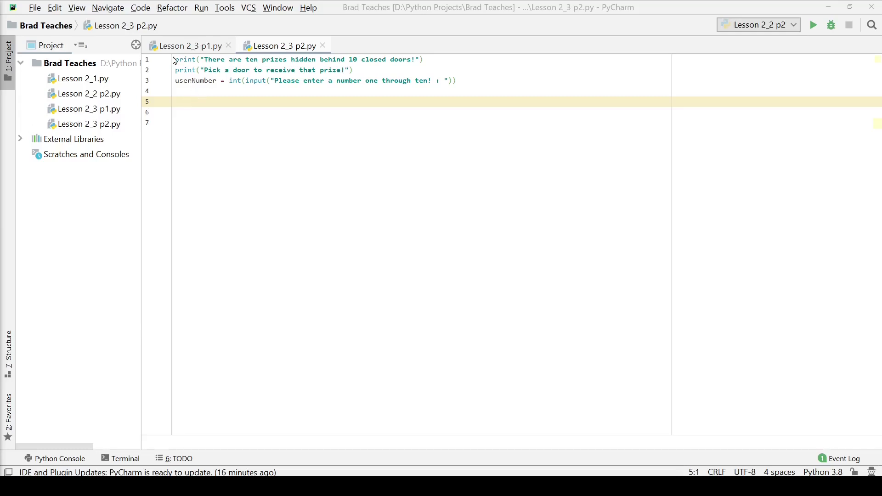
Add three blank lines above the opening print statements at the top of the script
click(211, 59)
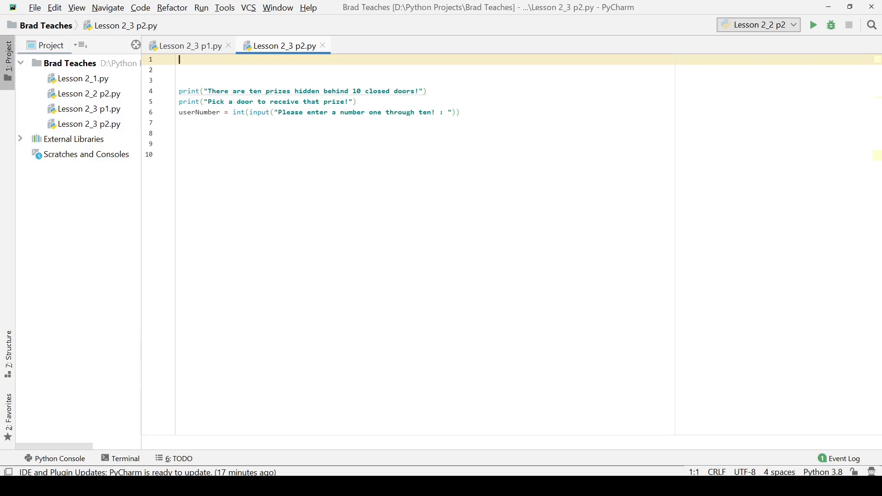
Declare prize1 through prize10 on lines 1–10, each set to "Car"
text(prize1 =)
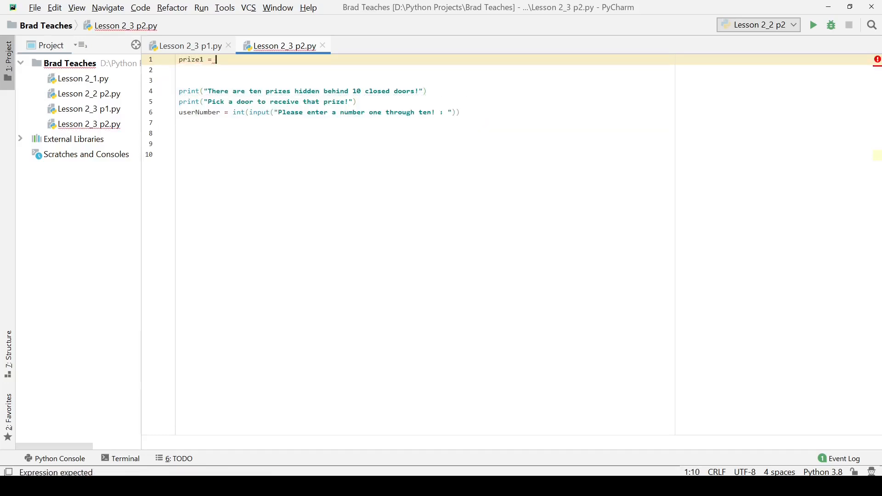
text("Car)
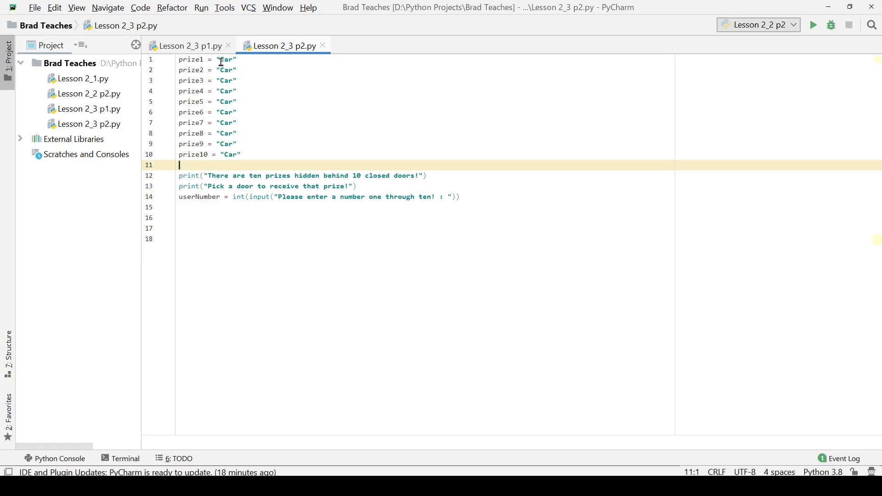
Change the early prize values to "Dog", "Cat", "Ball" and "Gold Bar"
text(Dog)
click(425, 80)
text(t)
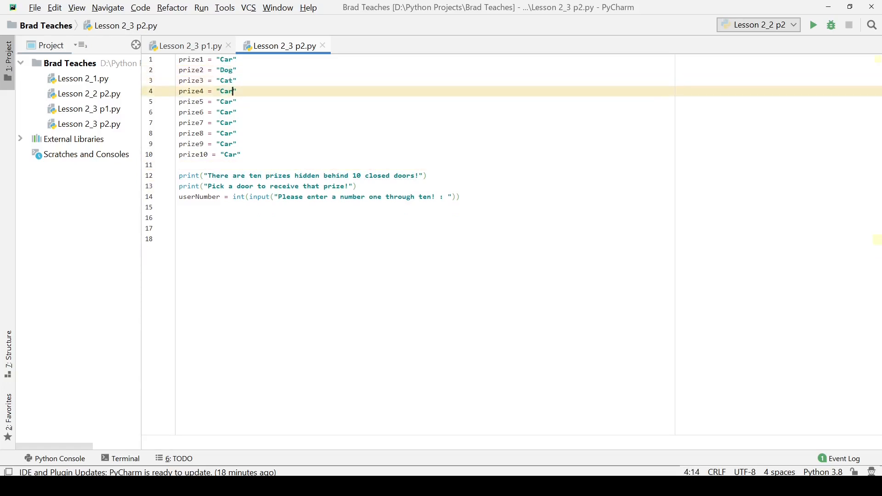
text(Ball)
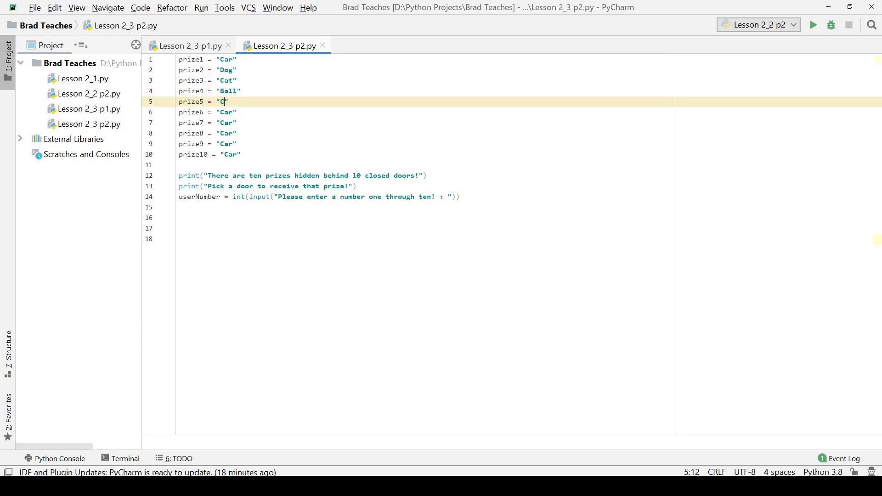
text(old B)
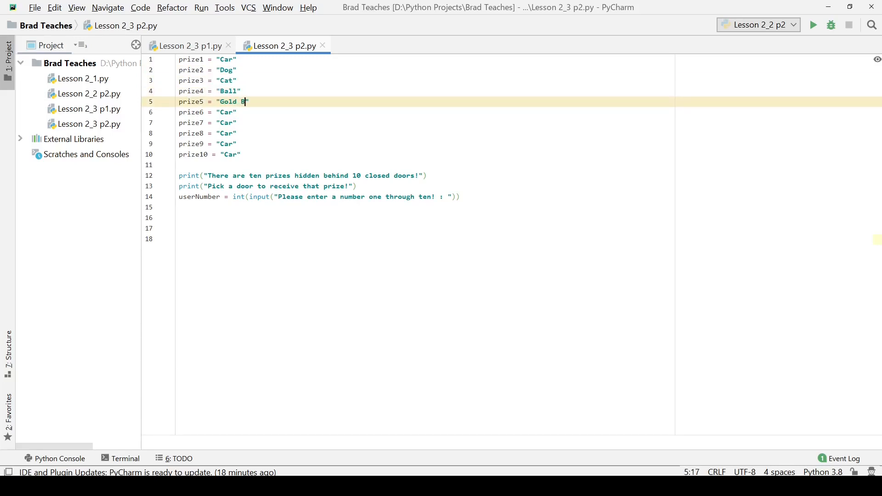
text(ar)
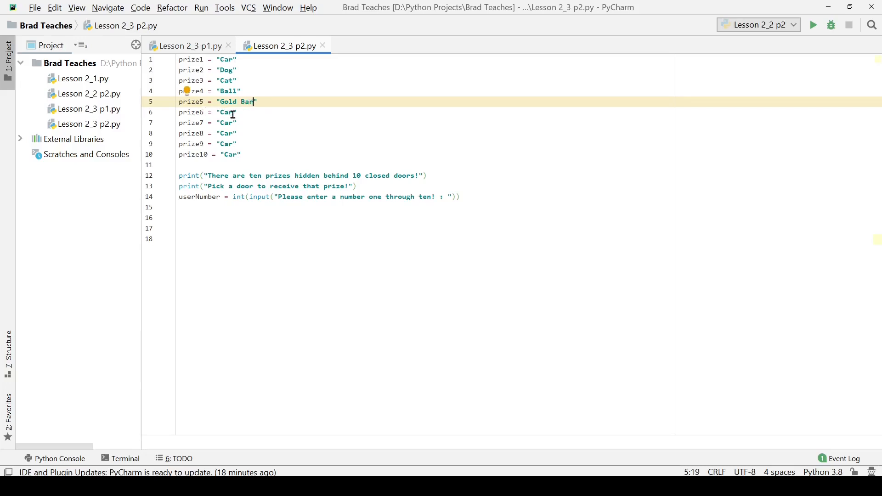
Set the remaining prizes to "Money", "Dollars", "Rats", "Paper bags" and "Headphones"
click(224, 113)
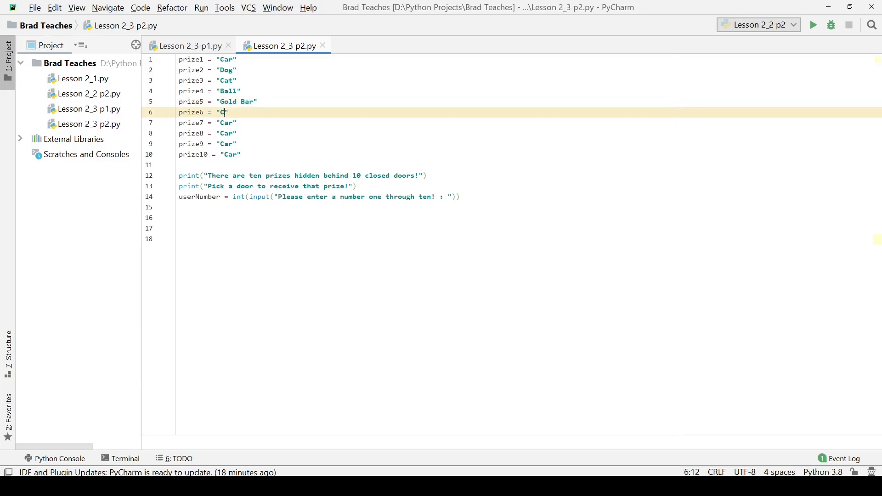
text(Money)
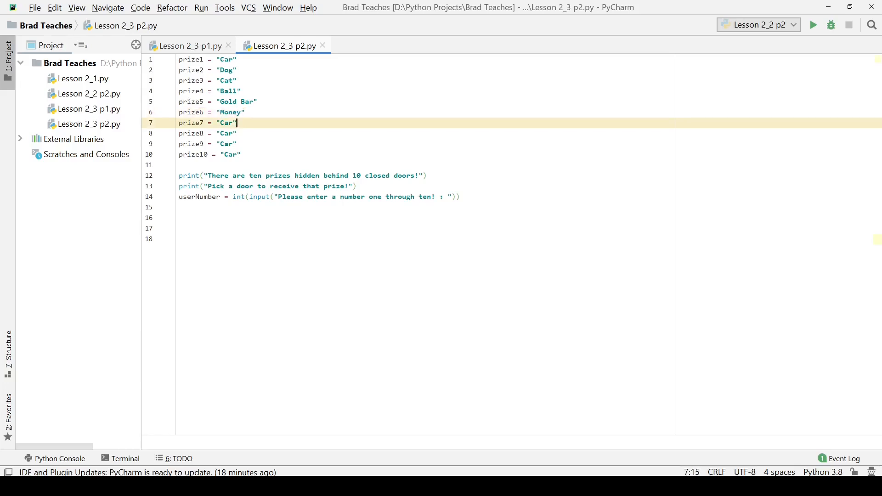
key(BackSpace)
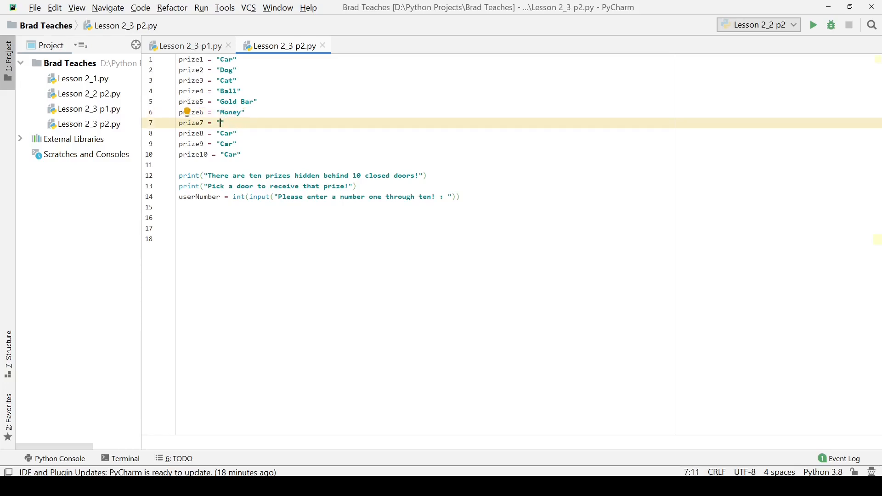
text(Dollars)
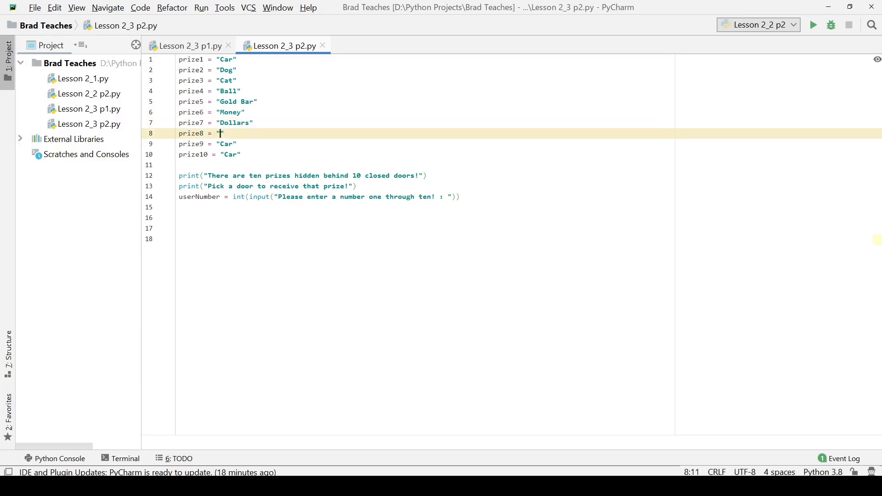
text(Rats)
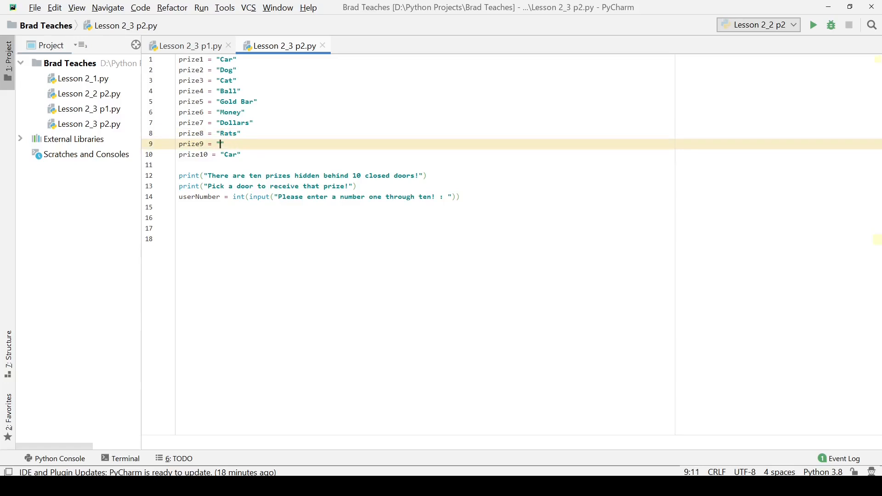
text(Paper b)
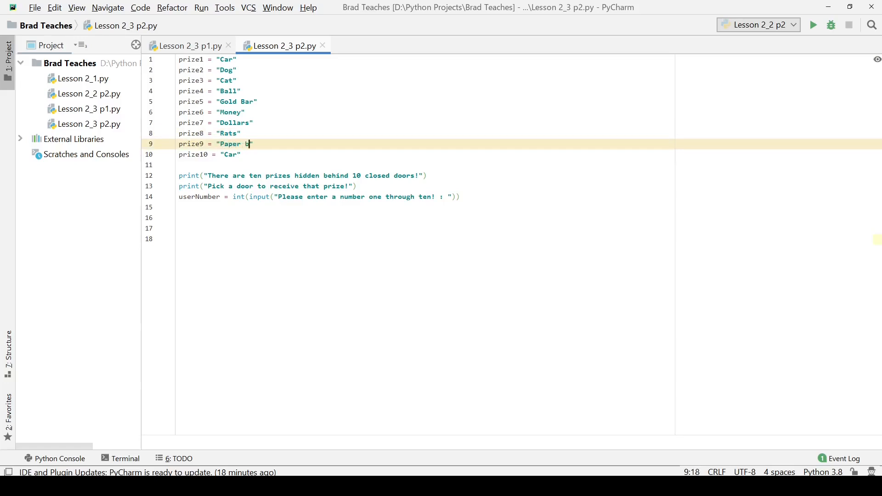
text(ags)
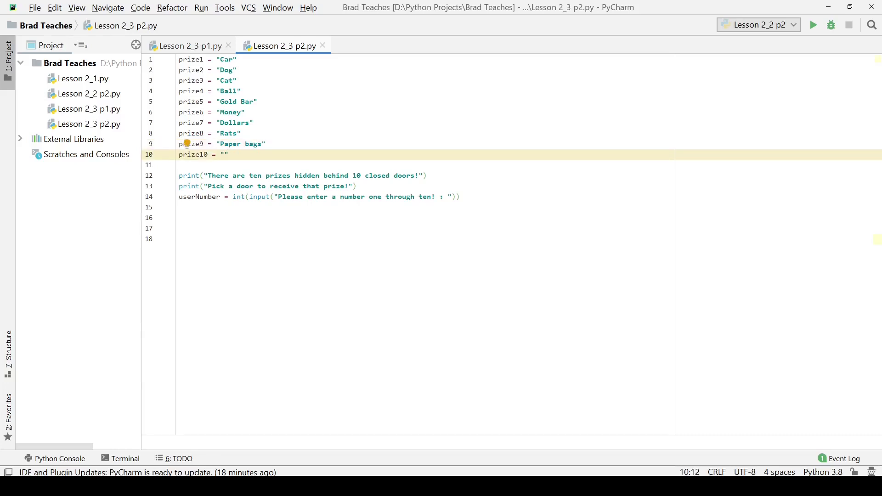
text(Headphones)
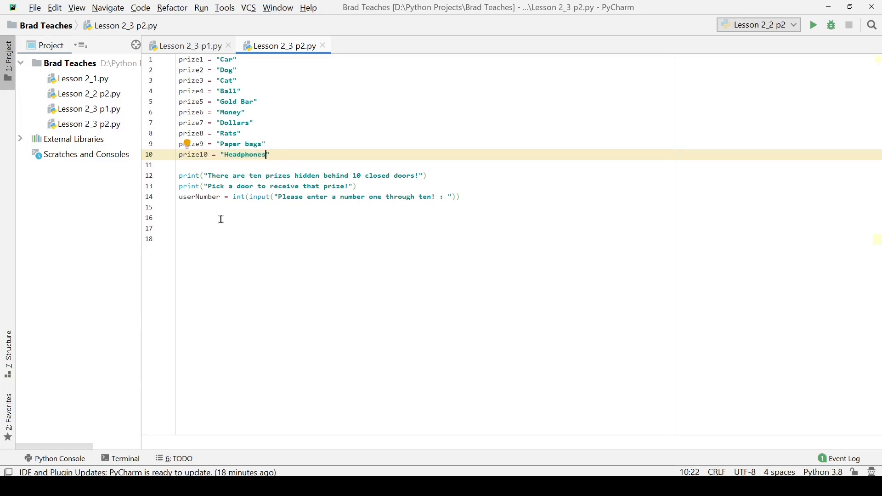
click(220, 217)
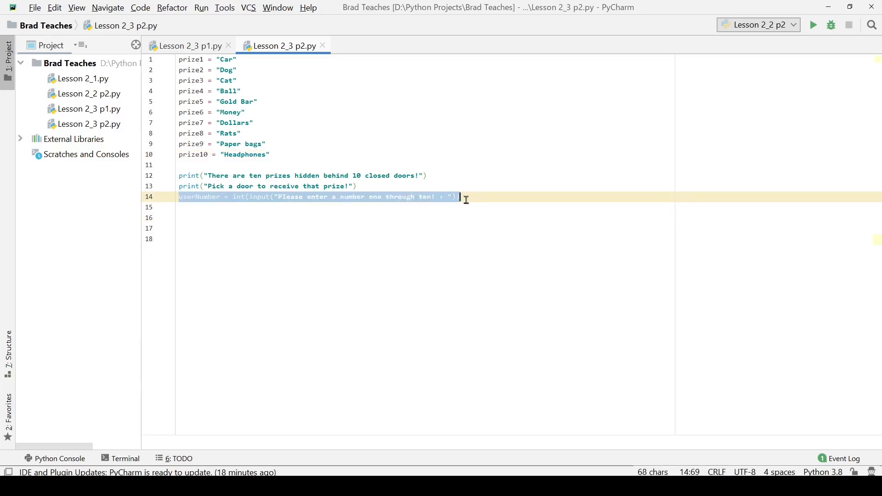
Add if userNumber == 1: printing "Congrats, you have won a " + prize1
click(244, 228)
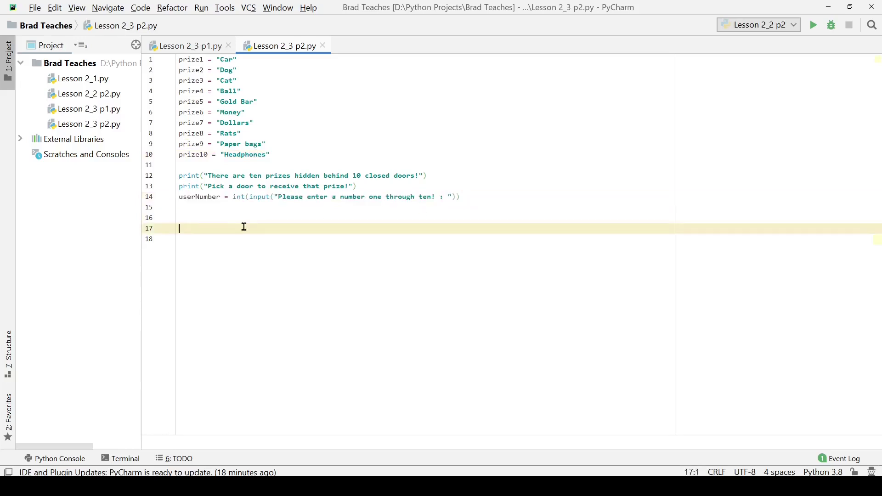
text(if)
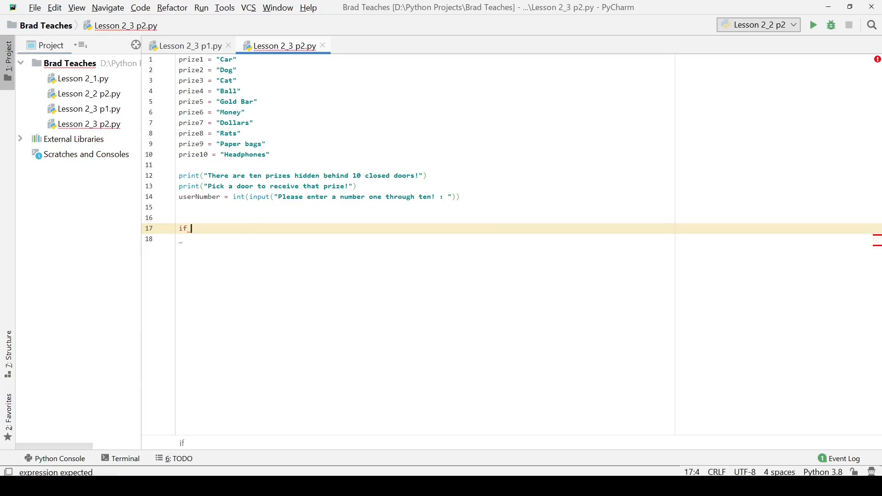
text(userNumber ==)
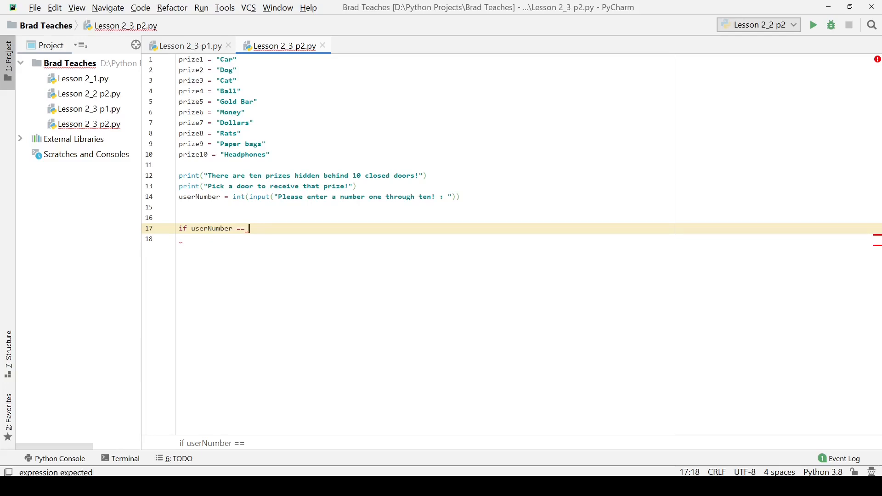
text(1)
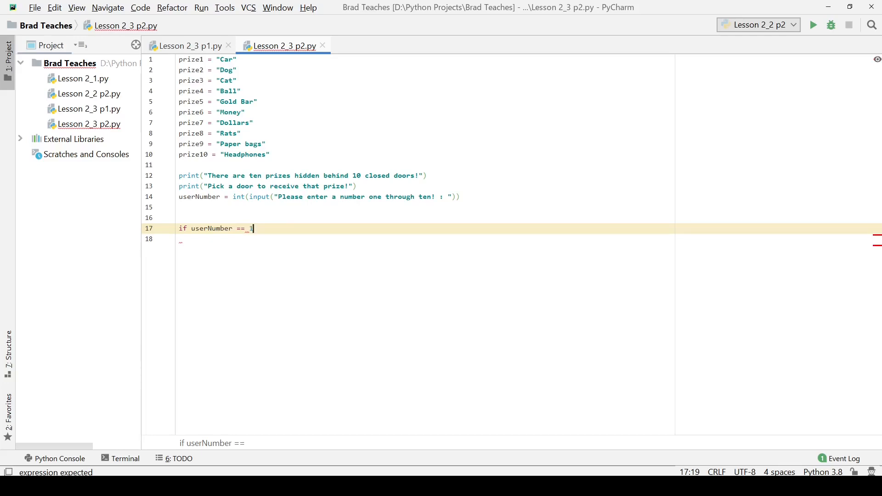
text(1)
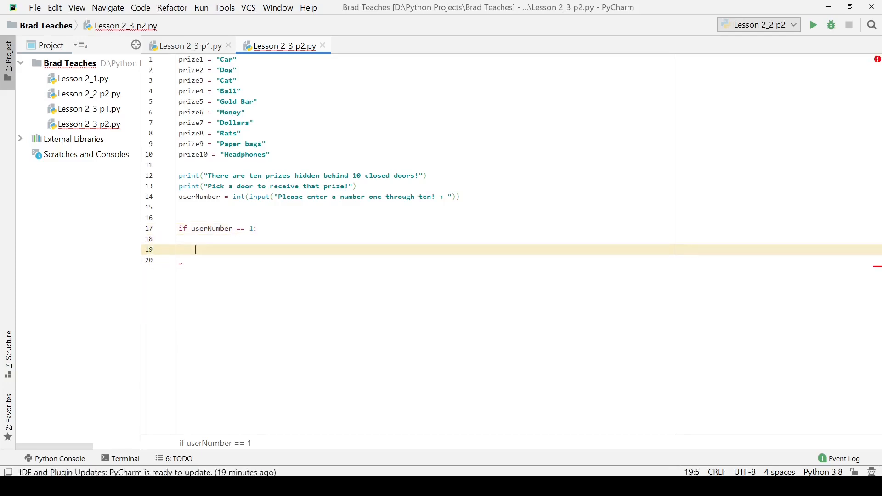
text(print())
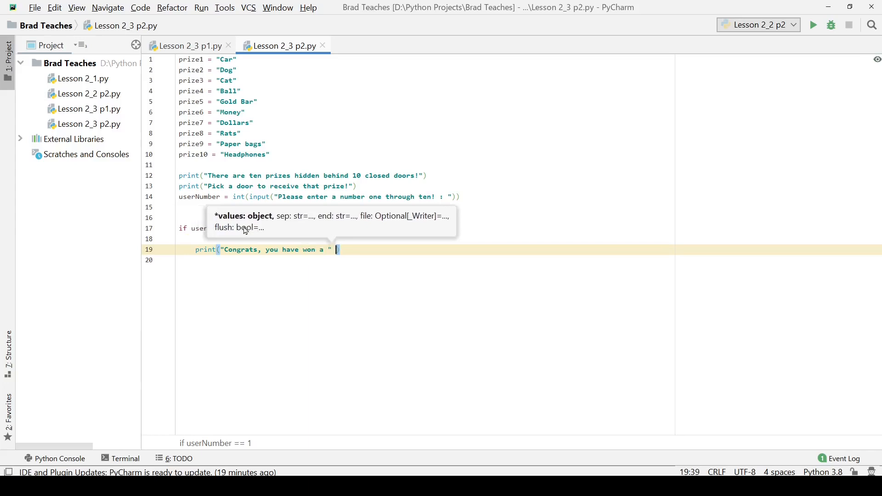
text(+ prize1)
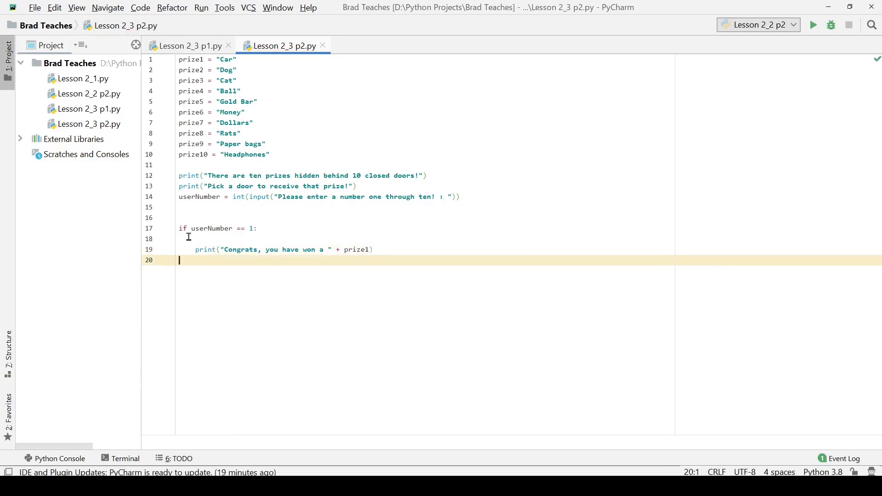
key(Backspace)
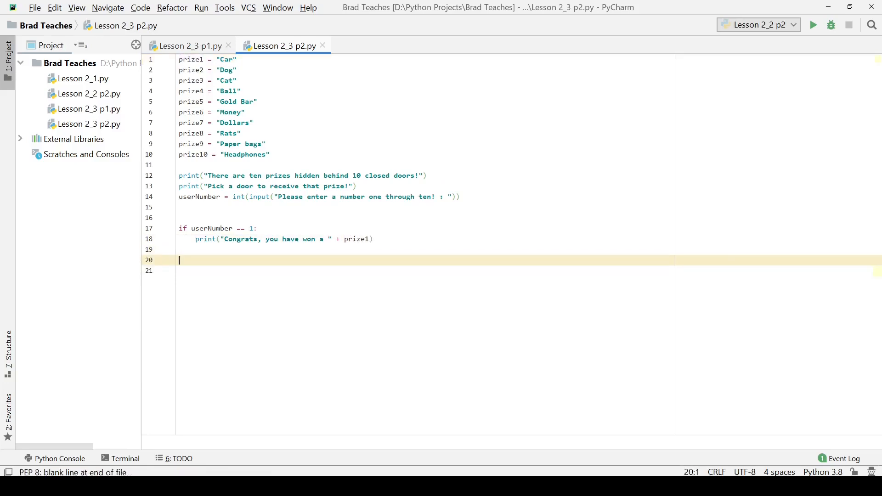
Add an elif userNumber == 2: branch below the first if
text(elif userNum)
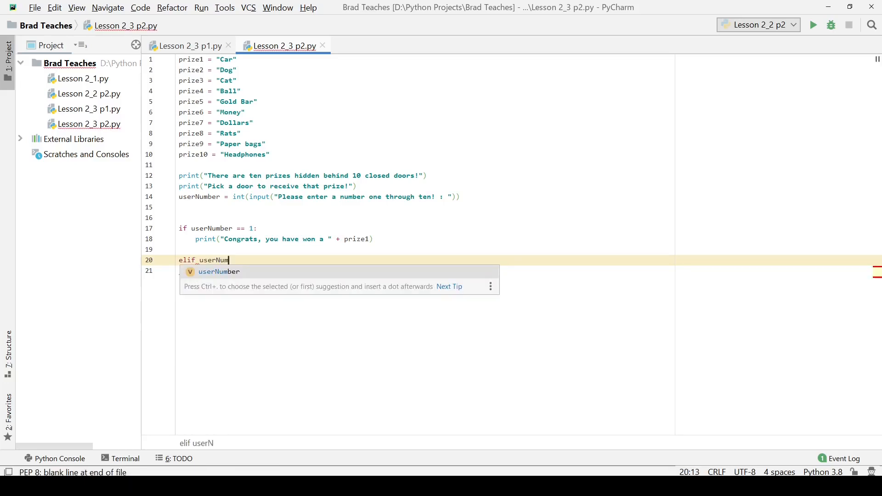
text(er == 2)
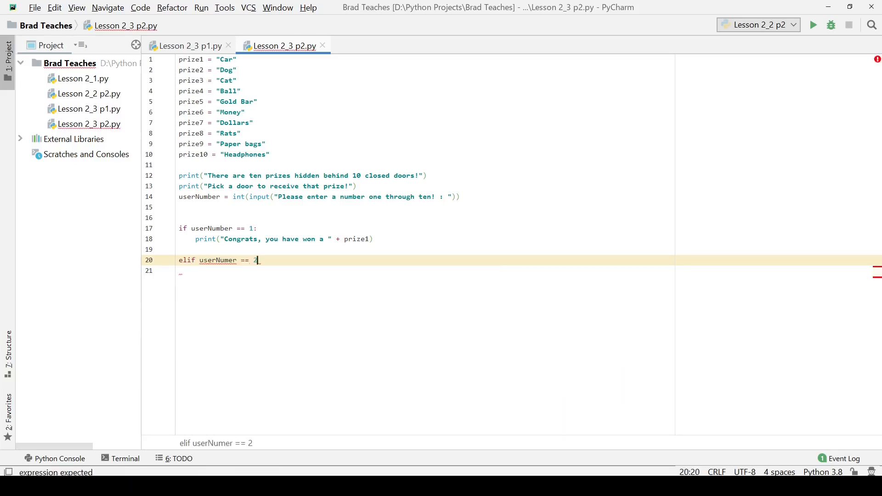
text(:)
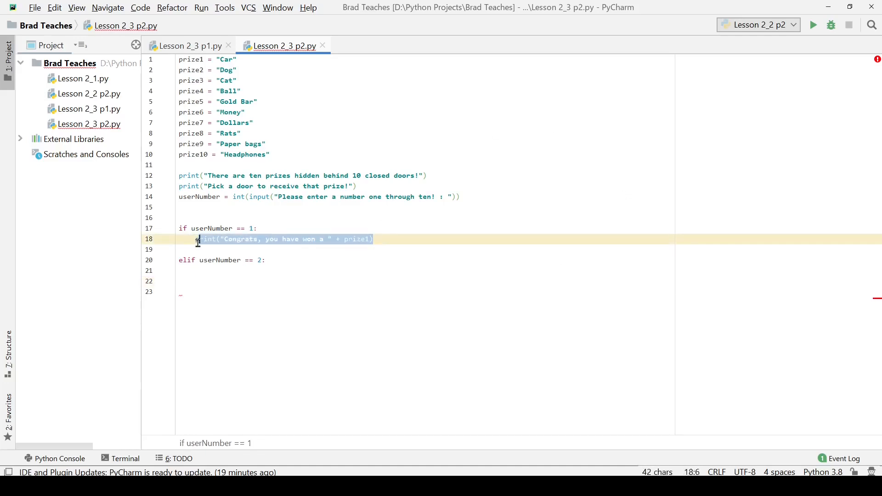
mouse_move(190, 238)
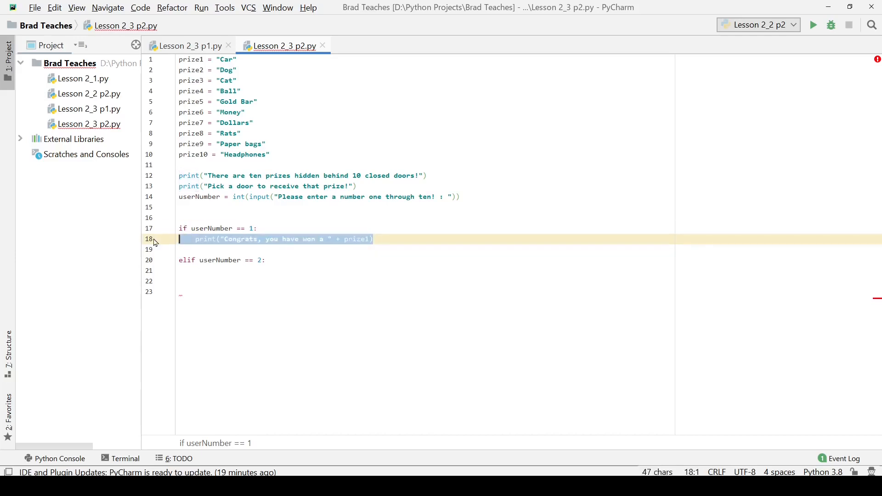
Give the door-2 branch print("Congrats, you have won a " + prize2) and paste repeated copies
click(195, 270)
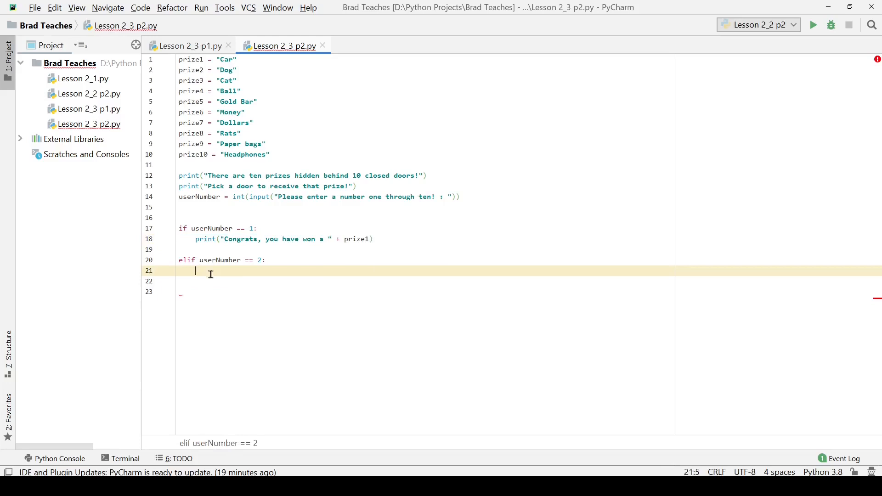
text(print("Congrats, you have won a " + prize1)
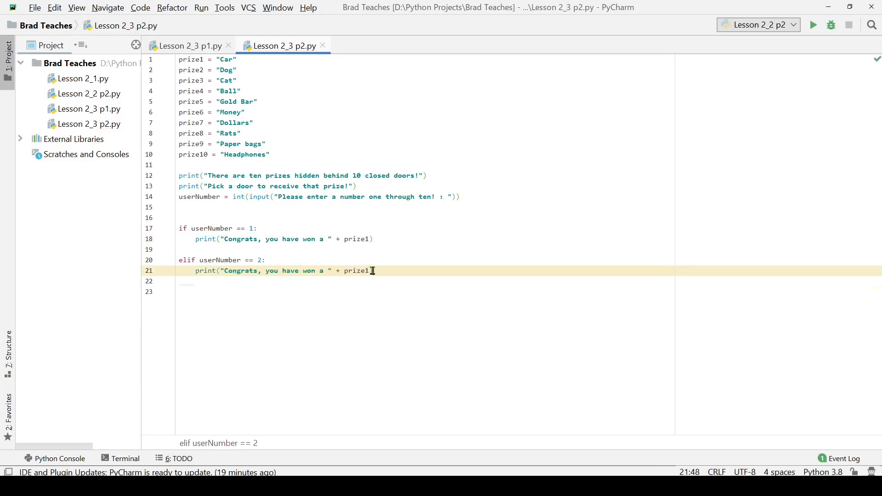
text(2)
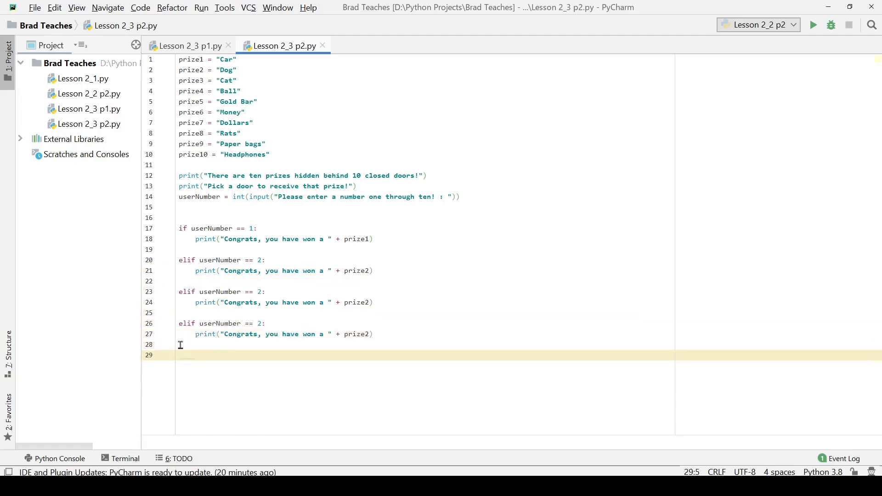
click(183, 355)
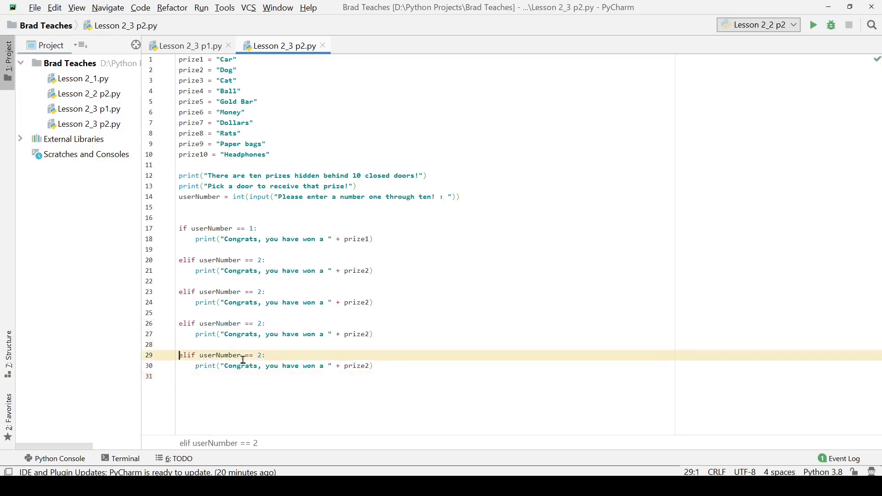
click(388, 366)
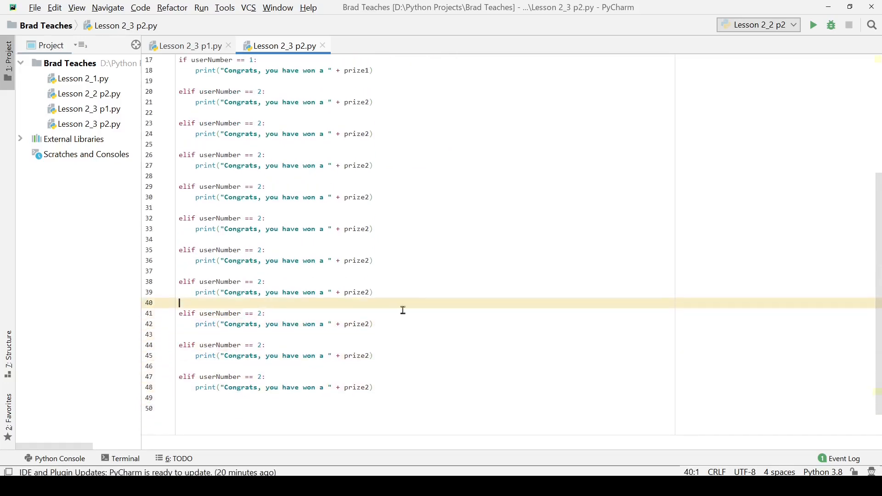
Renumber the copied elif conditions to check userNumber == 3 through 10
click(264, 123)
text(3)
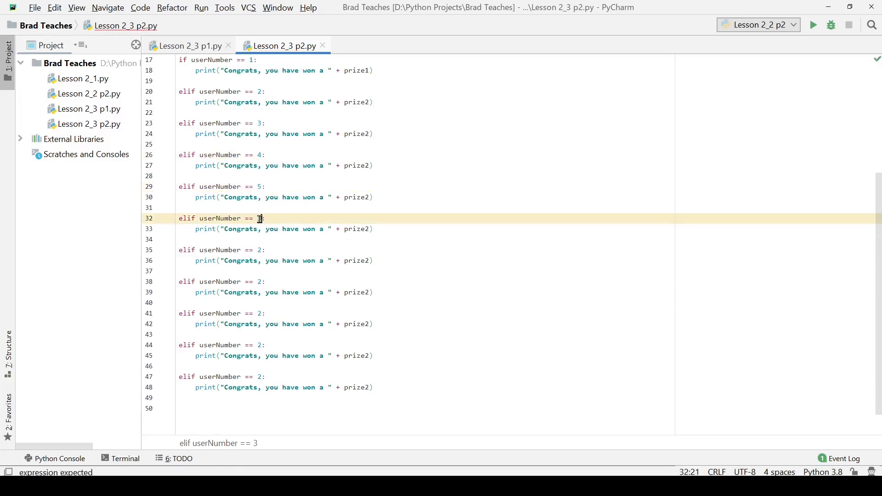
text(6)
click(426, 249)
text(7)
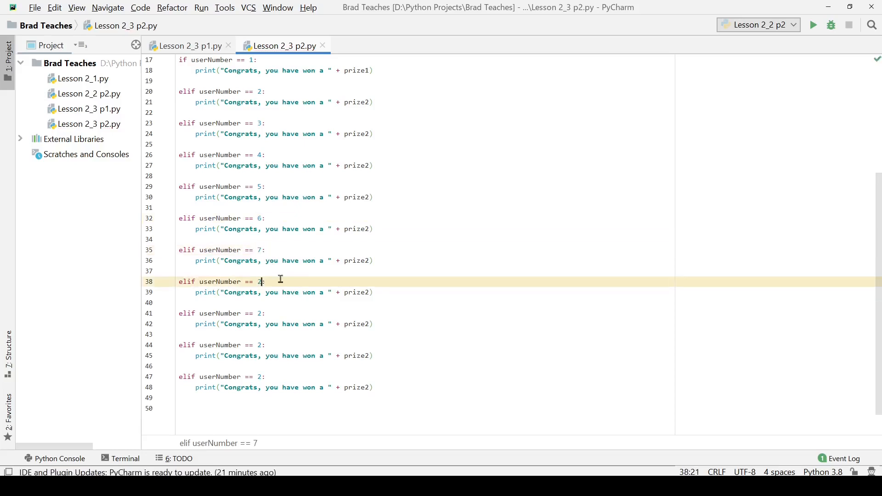
text(2)
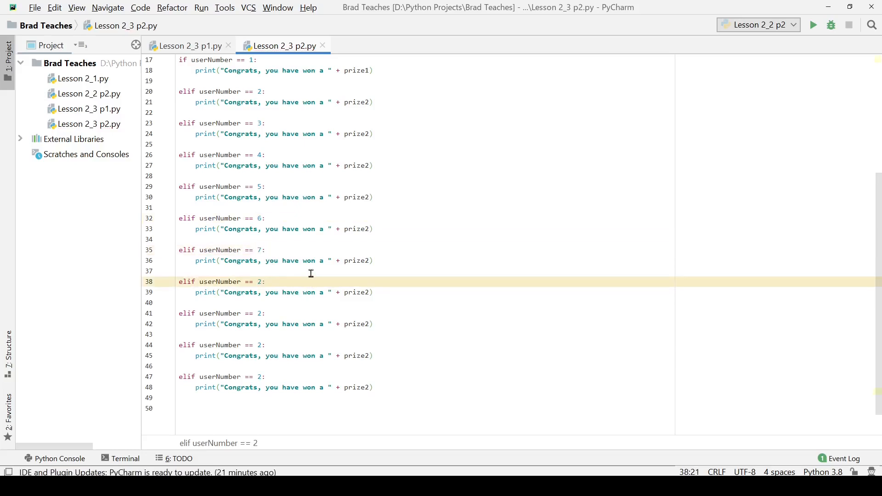
mouse_move(293, 261)
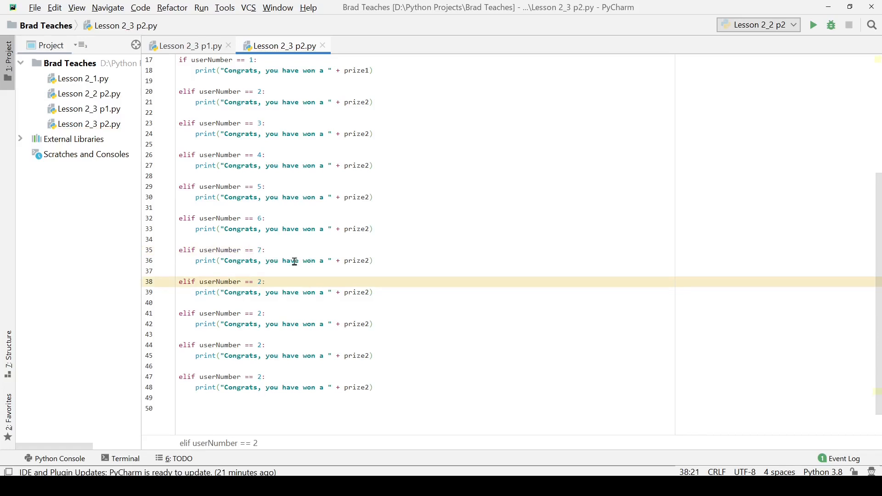
text(8)
click(427, 345)
text(10)
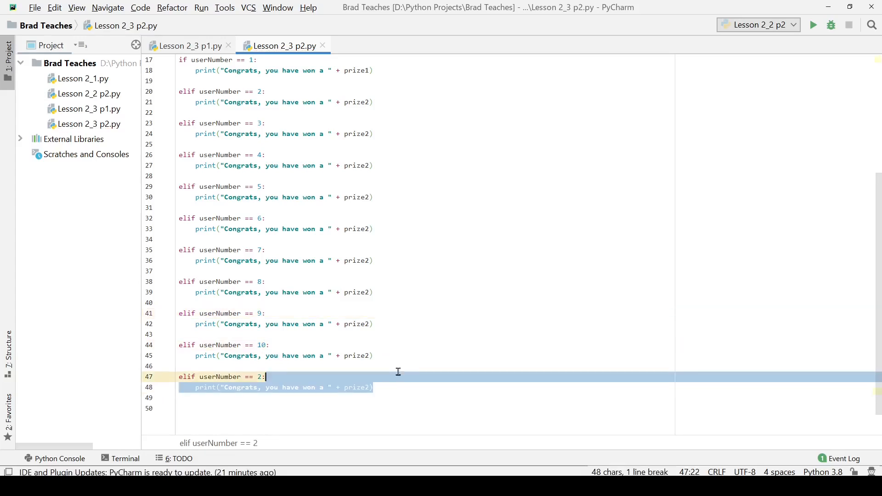
Change each branch's prize2 to its matching prize3–prize10 and remove the extra == 2 block
scroll(up, 3)
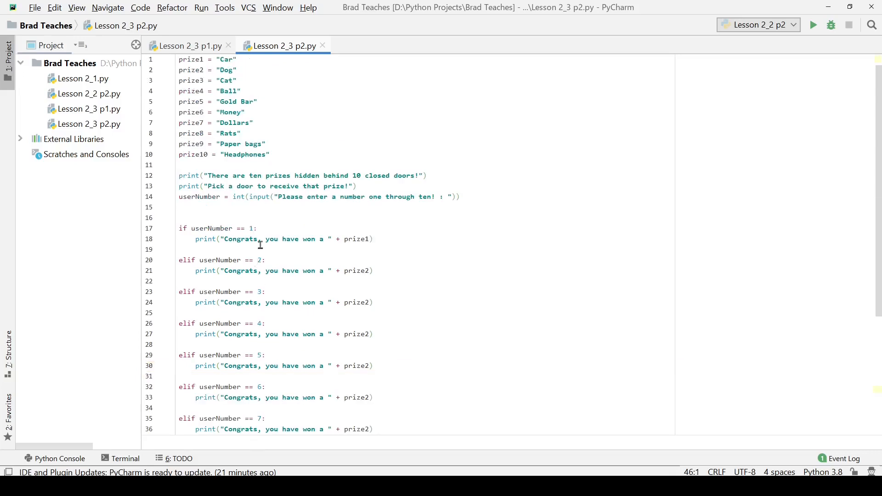
double_click(189, 80)
text(3)
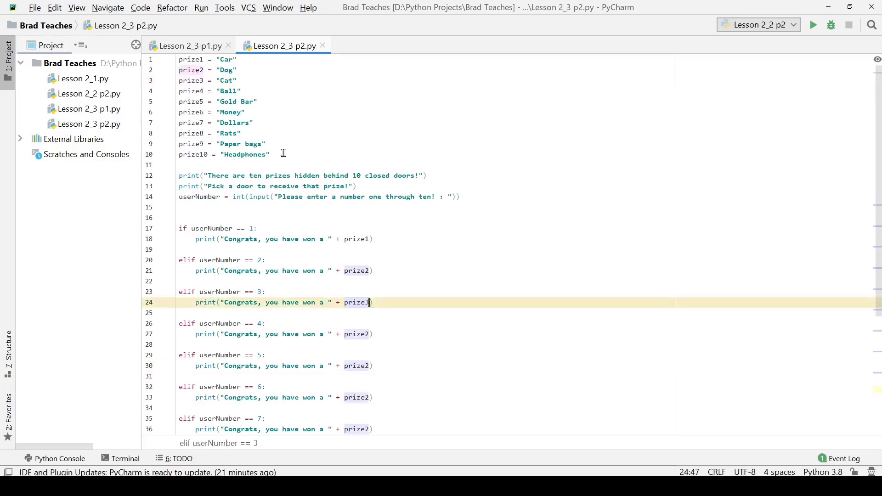
click(356, 366)
text(4)
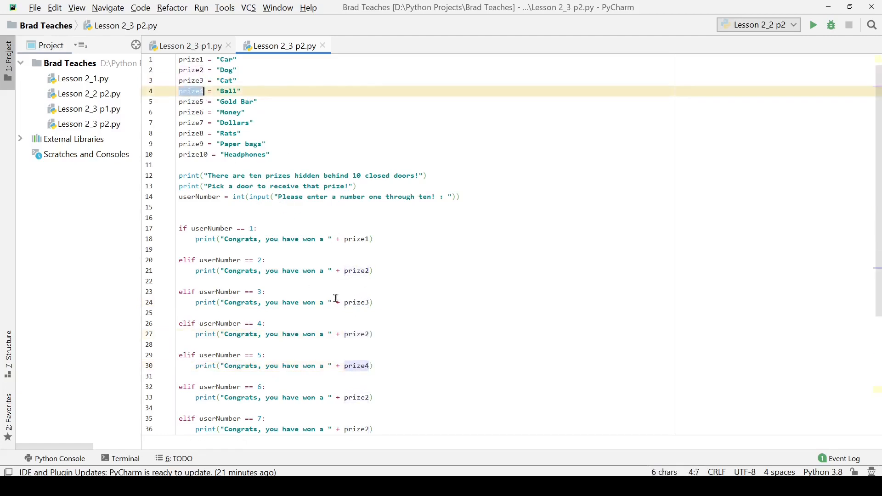
click(368, 334)
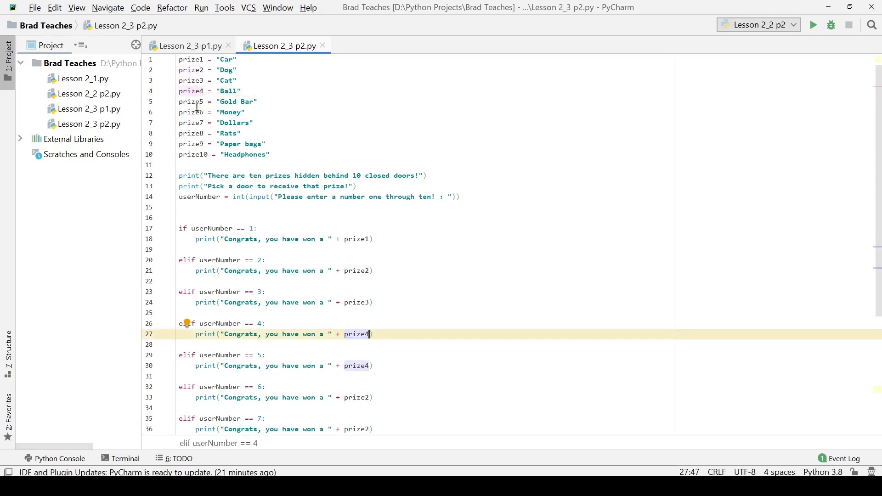
click(356, 366)
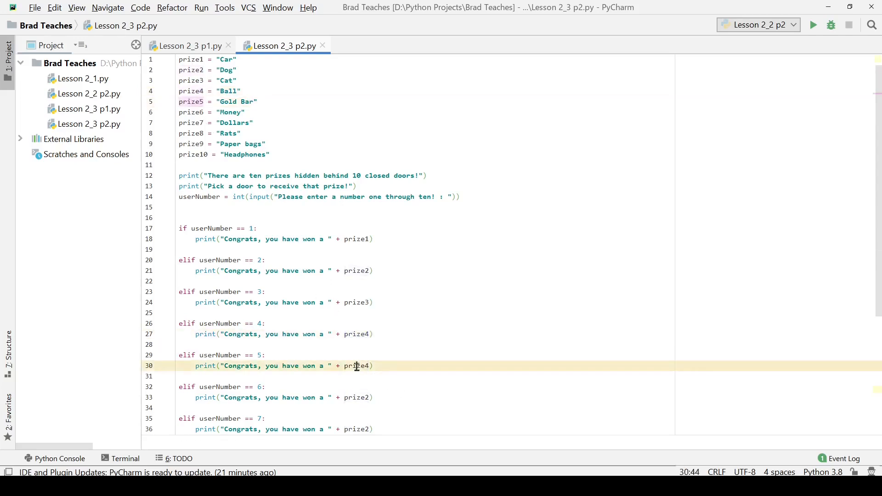
double_click(190, 113)
text(5)
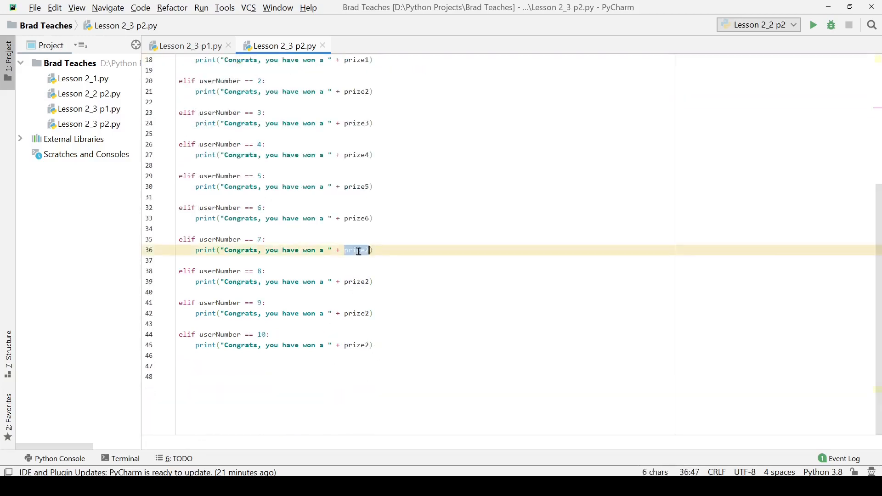
click(371, 282)
text(8)
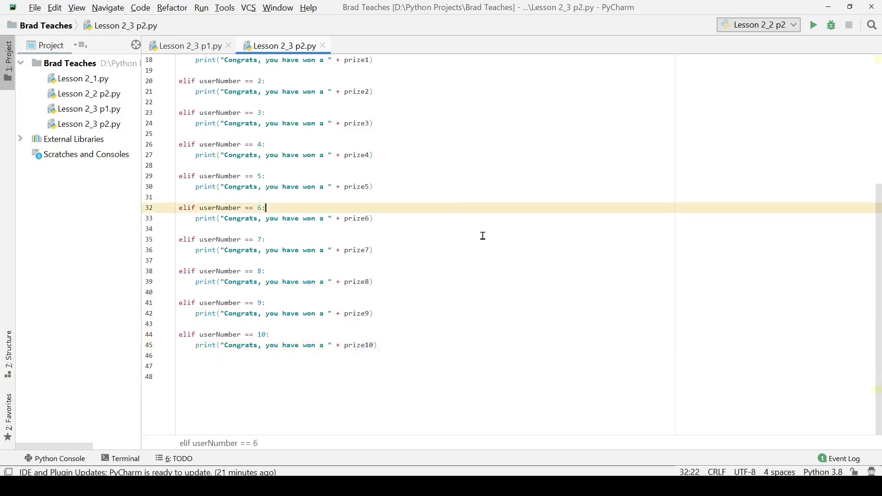
Run the older lesson script with the green Run button
scroll(up, 3)
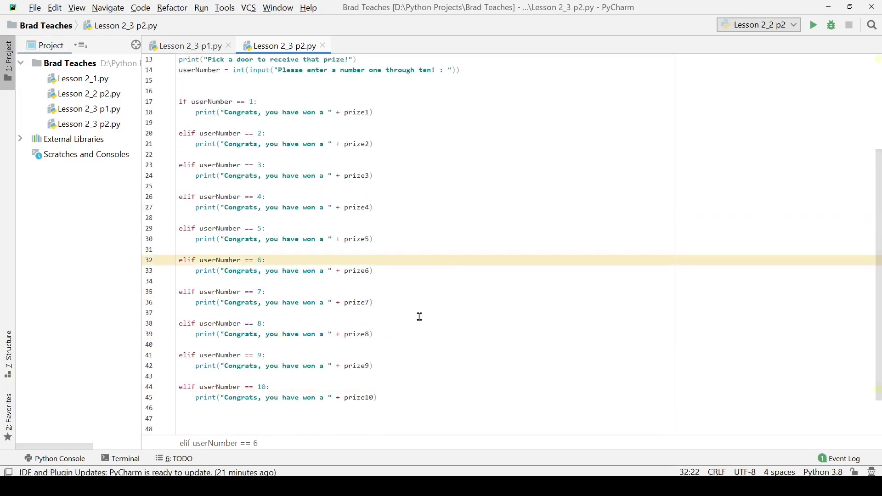
scroll(up, 3)
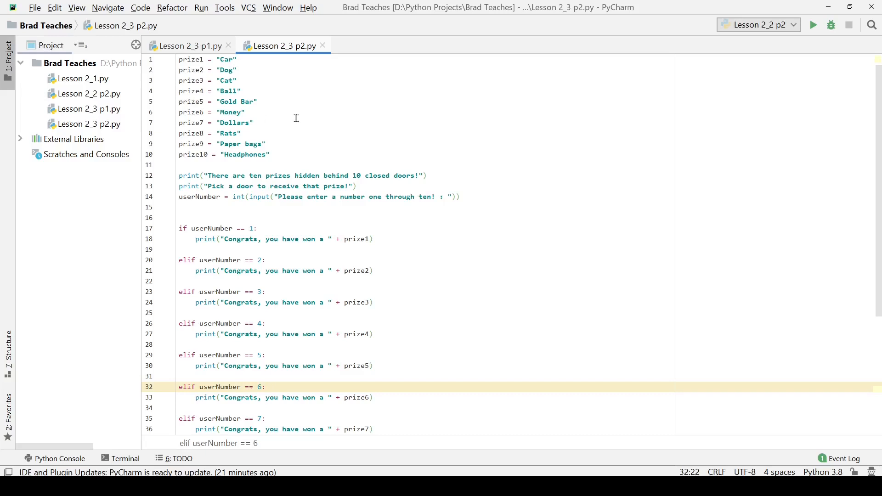
mouse_move(458, 97)
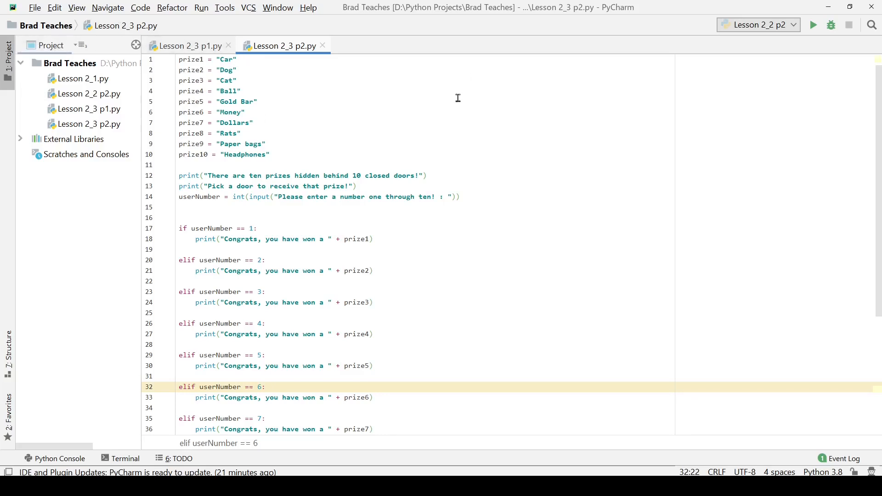
click(814, 25)
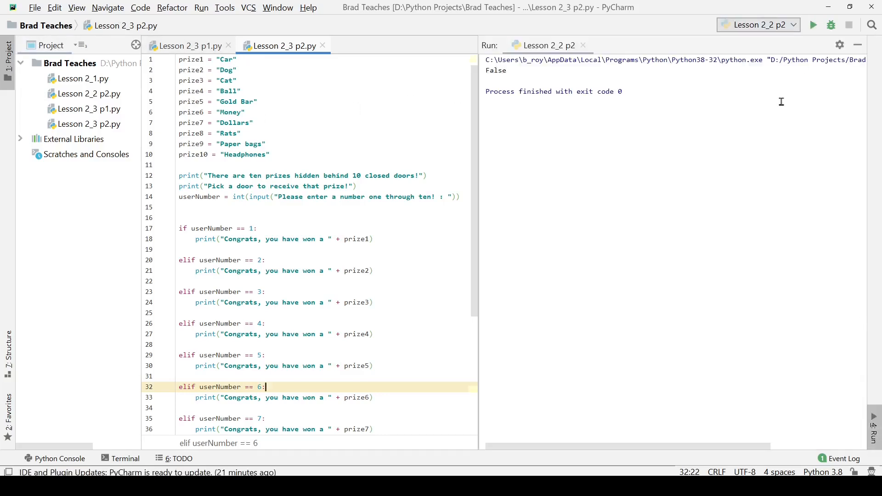
mouse_move(369, 100)
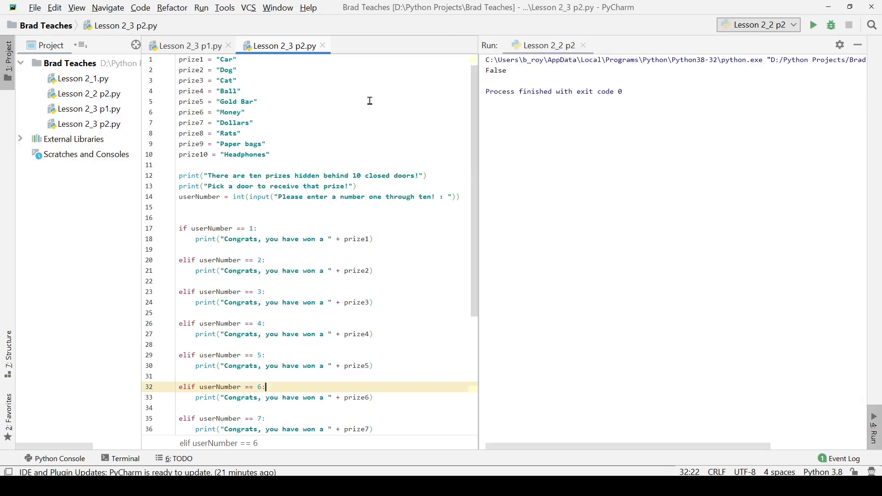
click(245, 112)
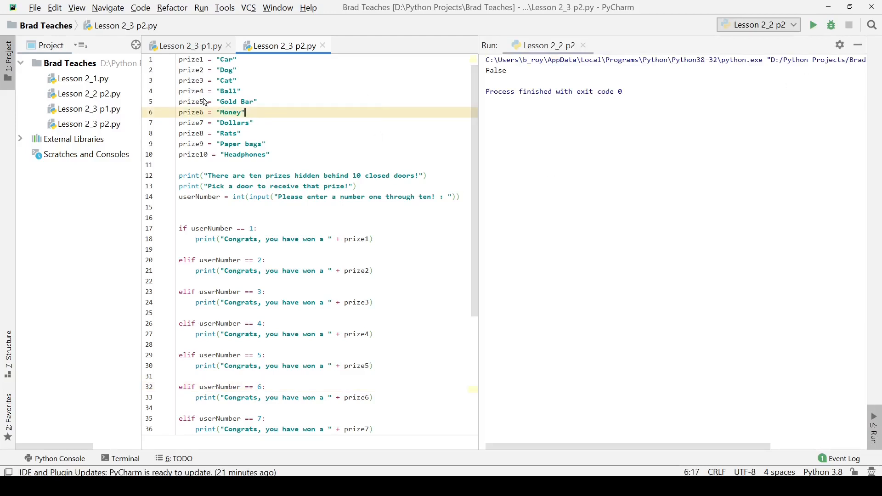
Run 'Lesson 2_3 p2' and enter 4 to print "Congrats, you have won a Ball"
right_click(225, 91)
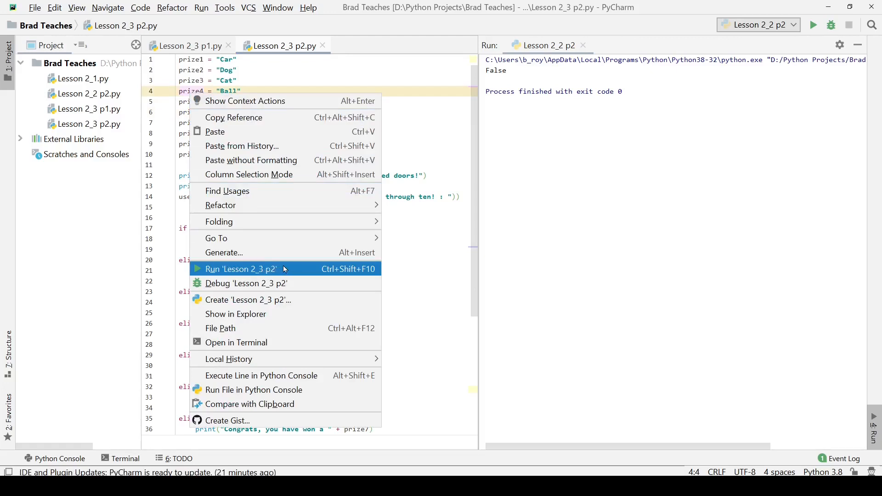
click(240, 268)
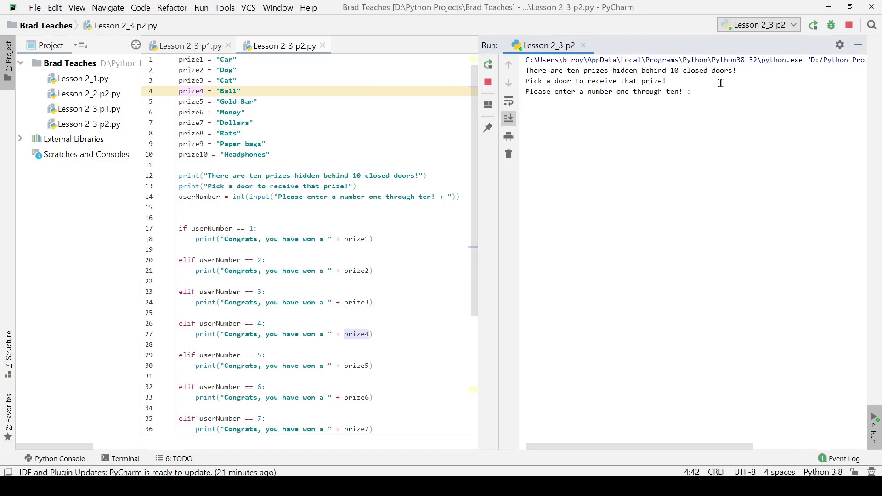
text(4)
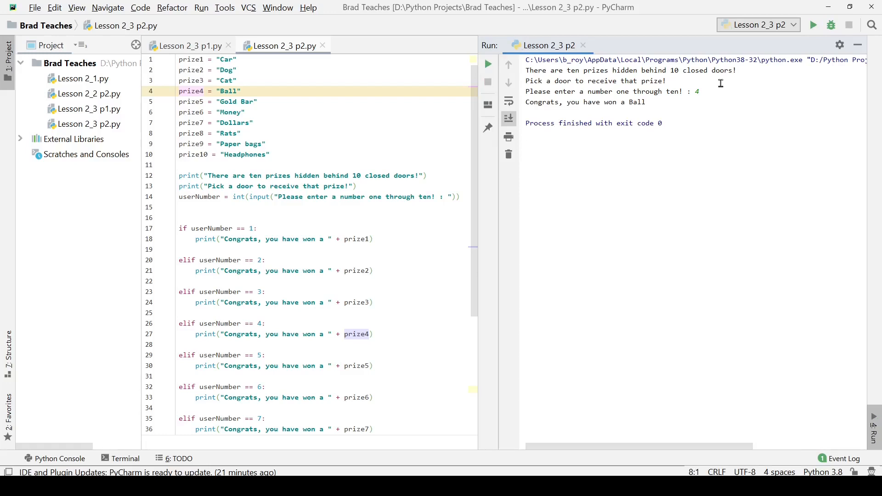
click(528, 135)
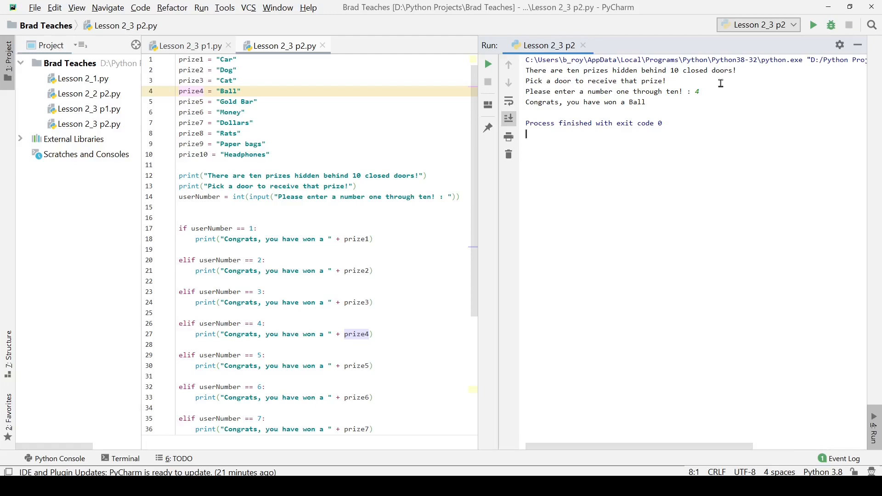